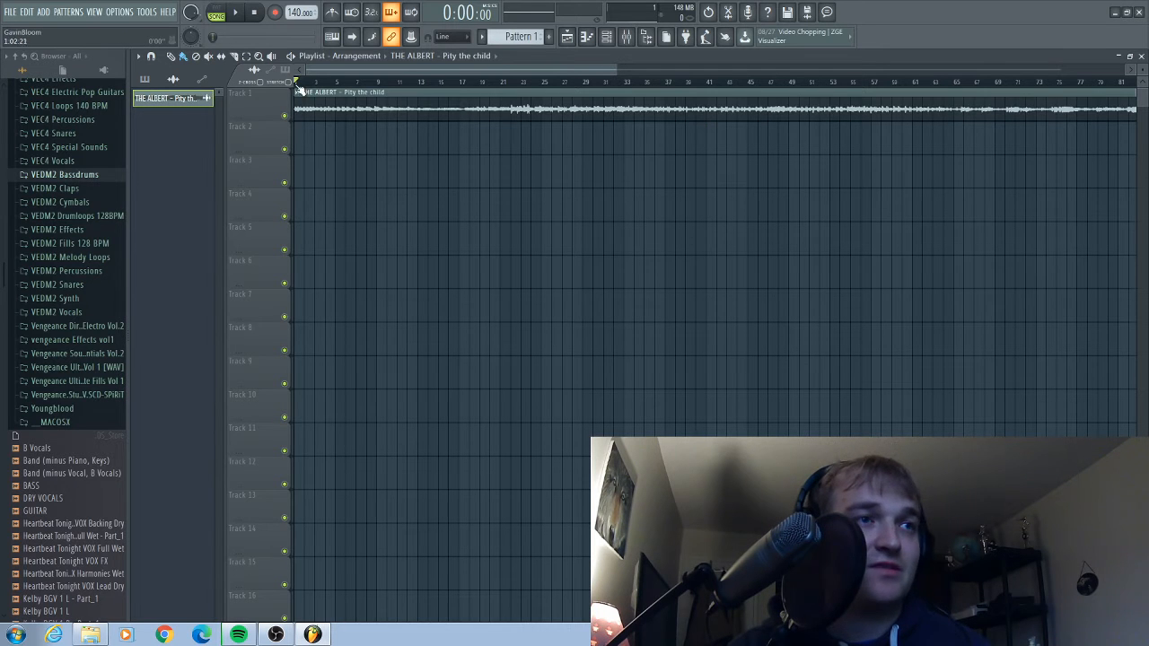
- Lower the tempo from 140 to 80 BPM, audition the 'Pity the child' clip, then stop and rewind
{"action": "left_click", "coordinate": [235, 10]}
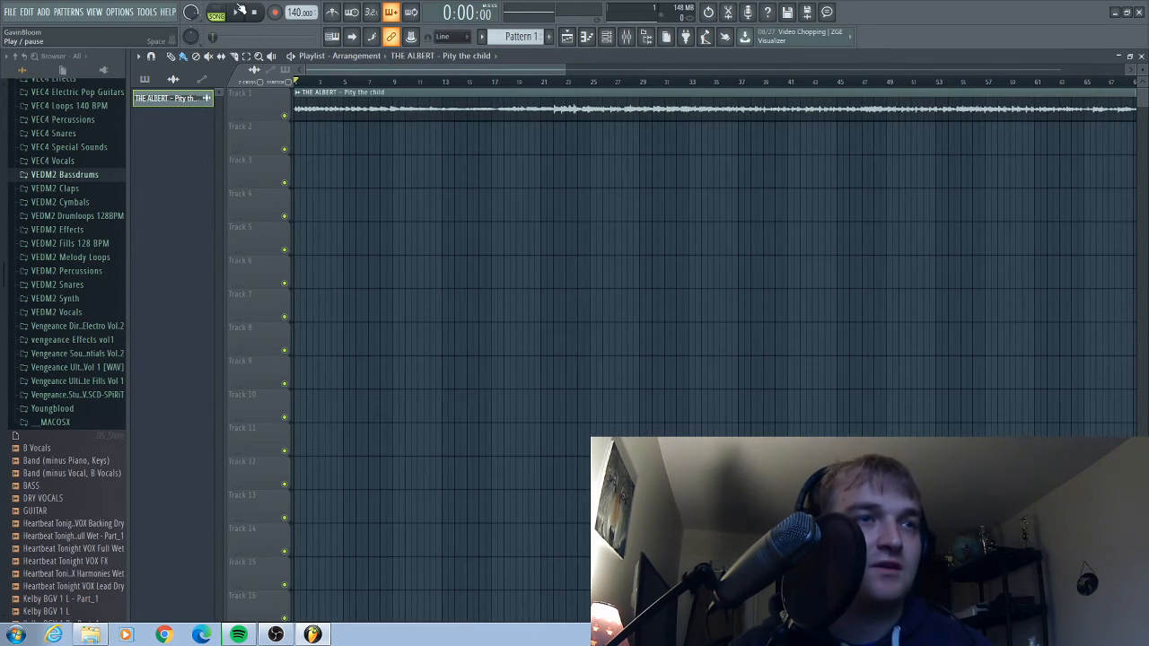
{"action": "left_click", "coordinate": [240, 11]}
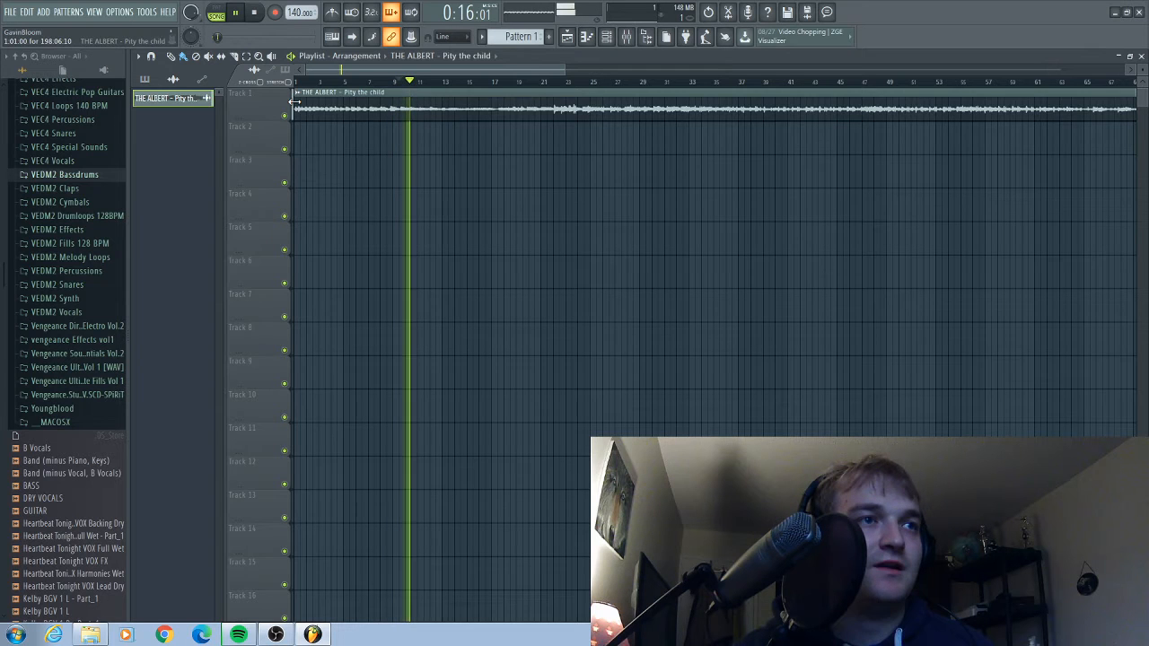
{"action": "left_click", "coordinate": [253, 11]}
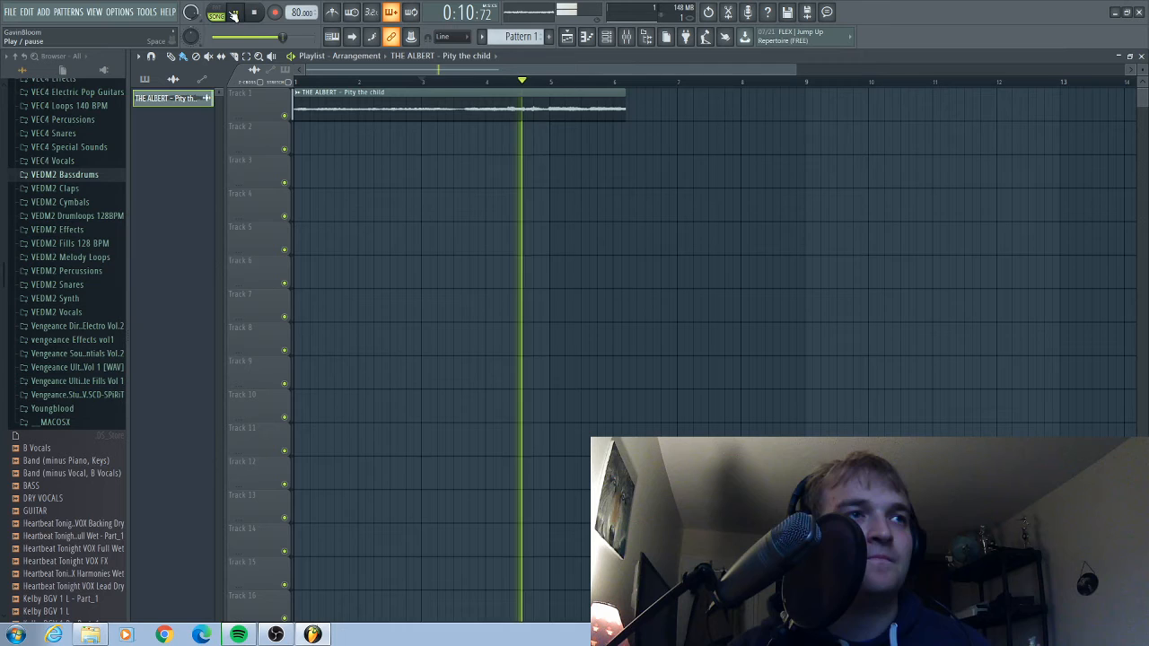
{"action": "left_click", "coordinate": [252, 11]}
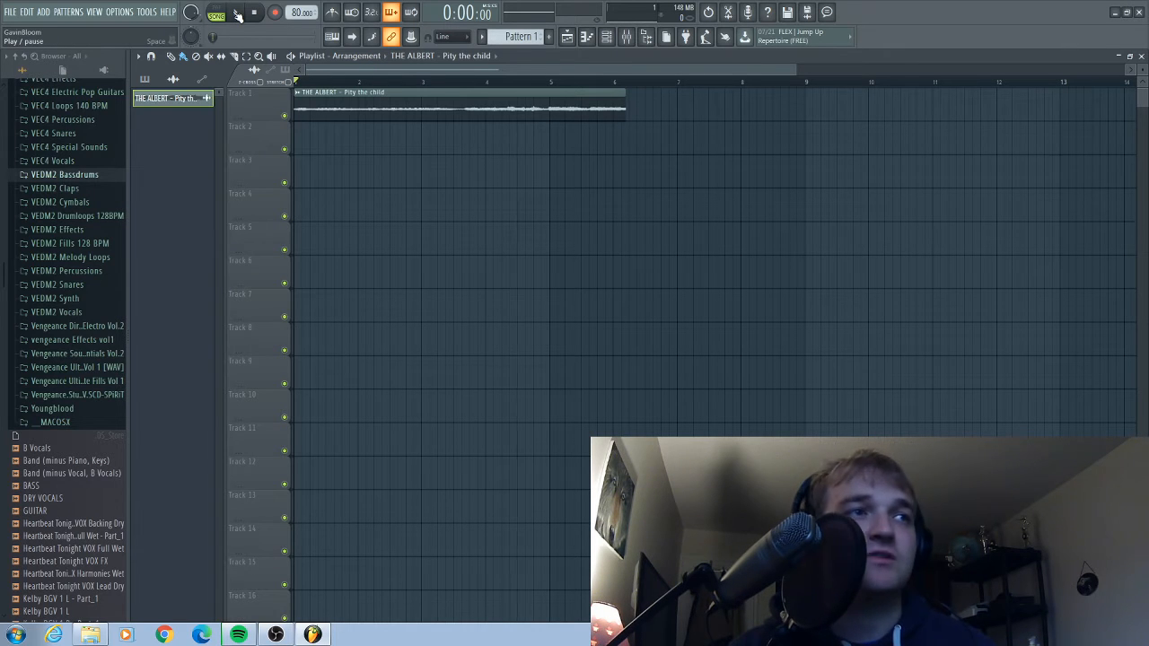
- Slice the 'Pity the child' clip on track 1 and move the second piece later, leaving a gap
{"action": "left_click", "coordinate": [237, 11]}
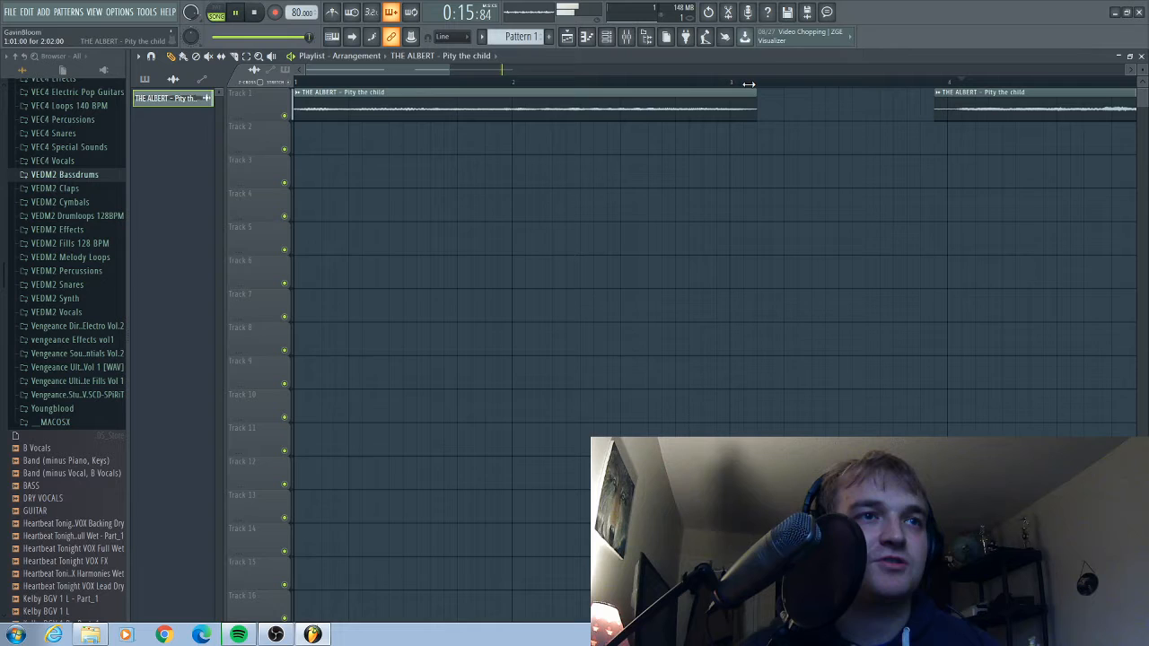
{"action": "left_click", "coordinate": [255, 11]}
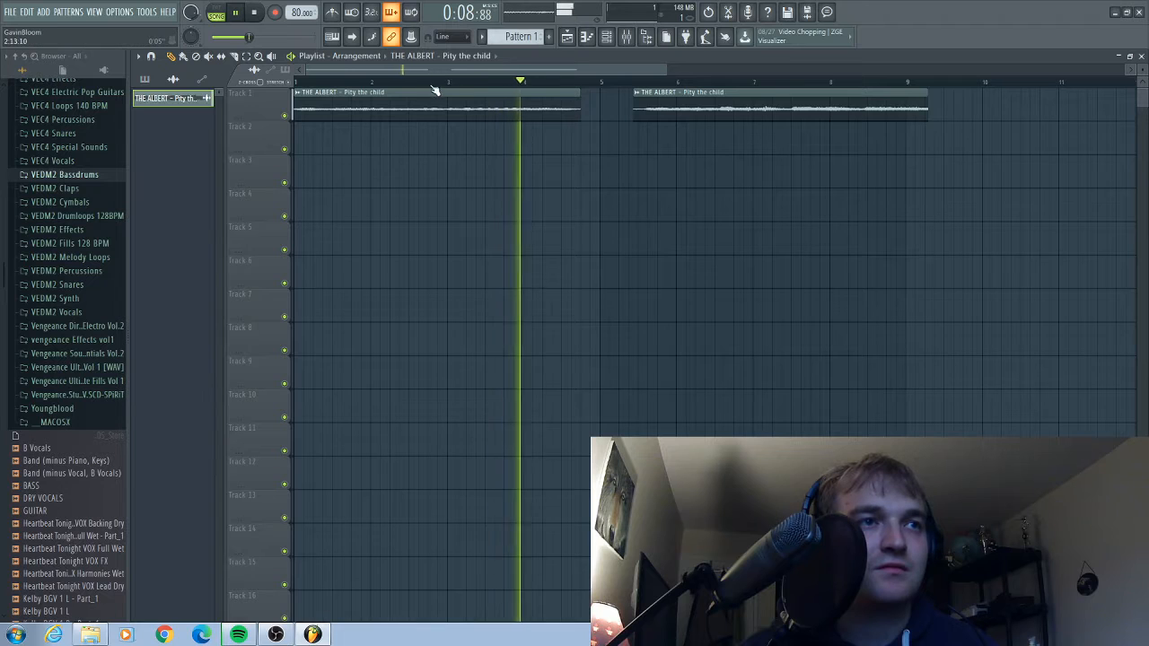
{"action": "left_click", "coordinate": [337, 81]}
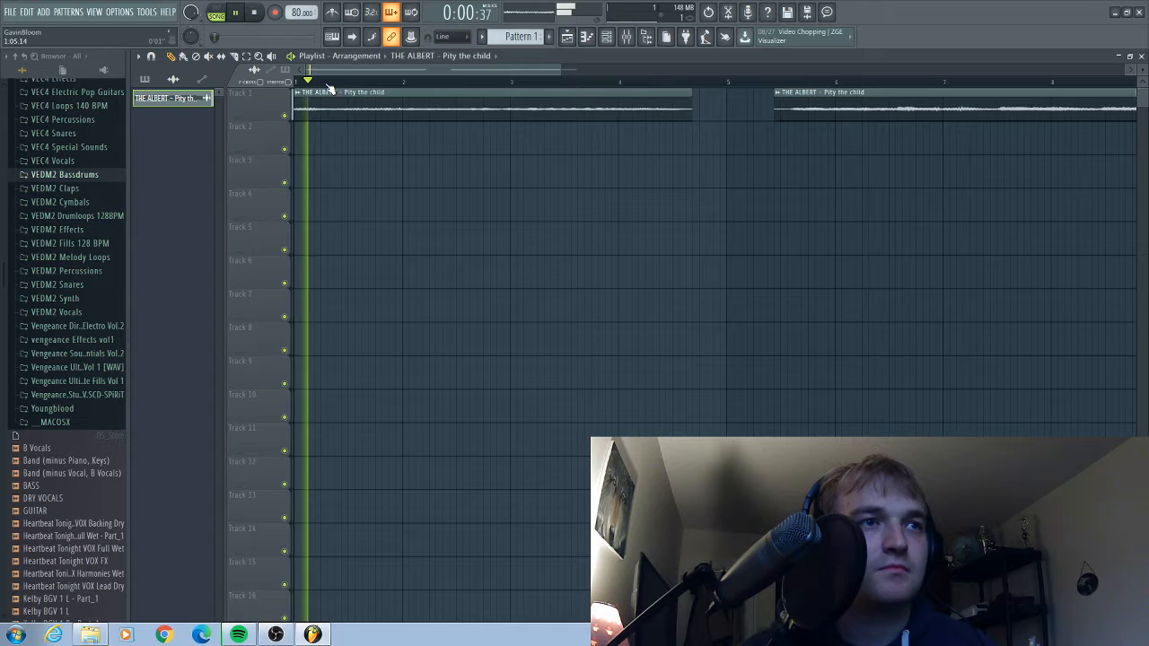
- Line up the three sliced 'Pity the child' pieces end to end on track 1 and audition them
{"action": "left_click", "coordinate": [378, 81]}
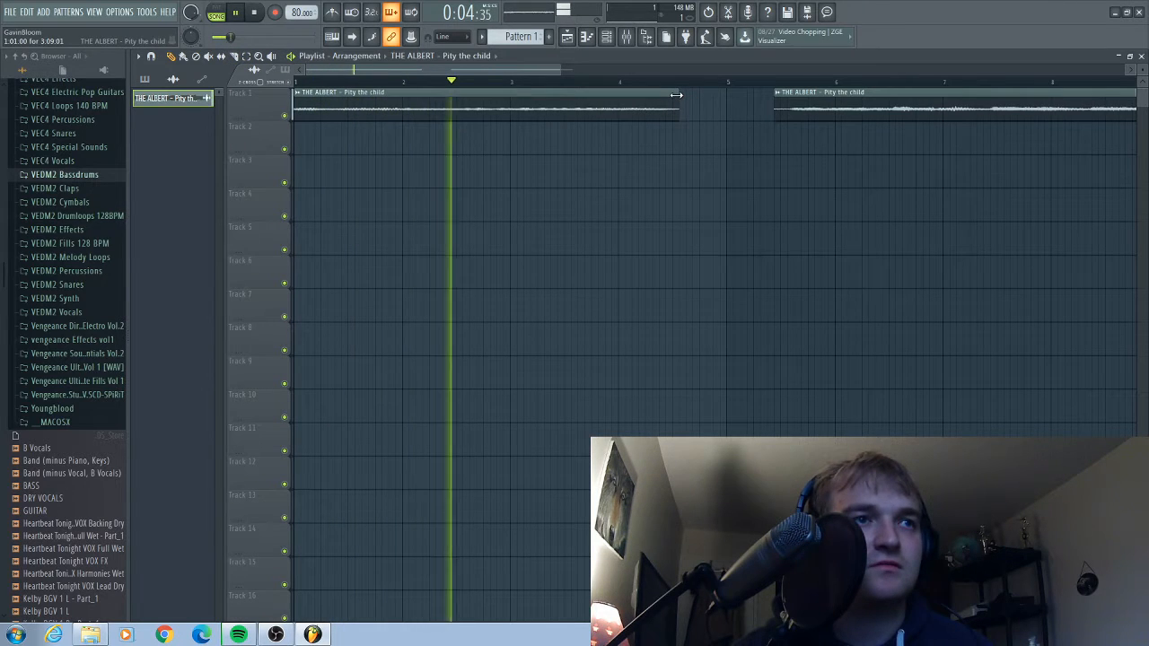
{"action": "left_click", "coordinate": [312, 79]}
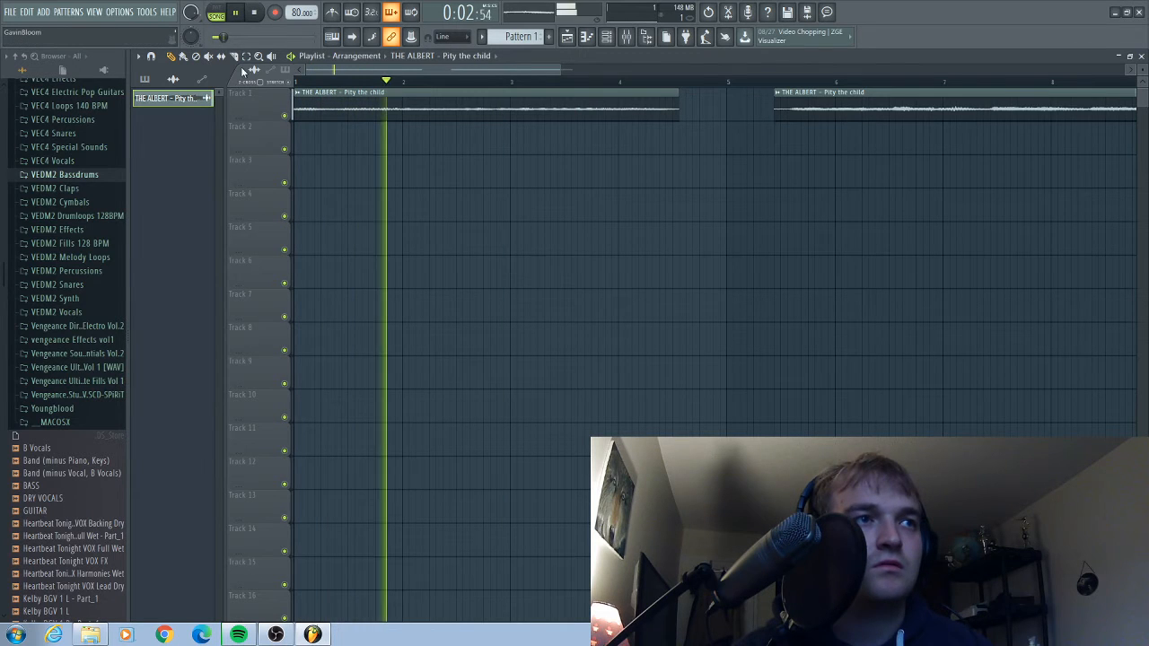
{"action": "left_click", "coordinate": [404, 83]}
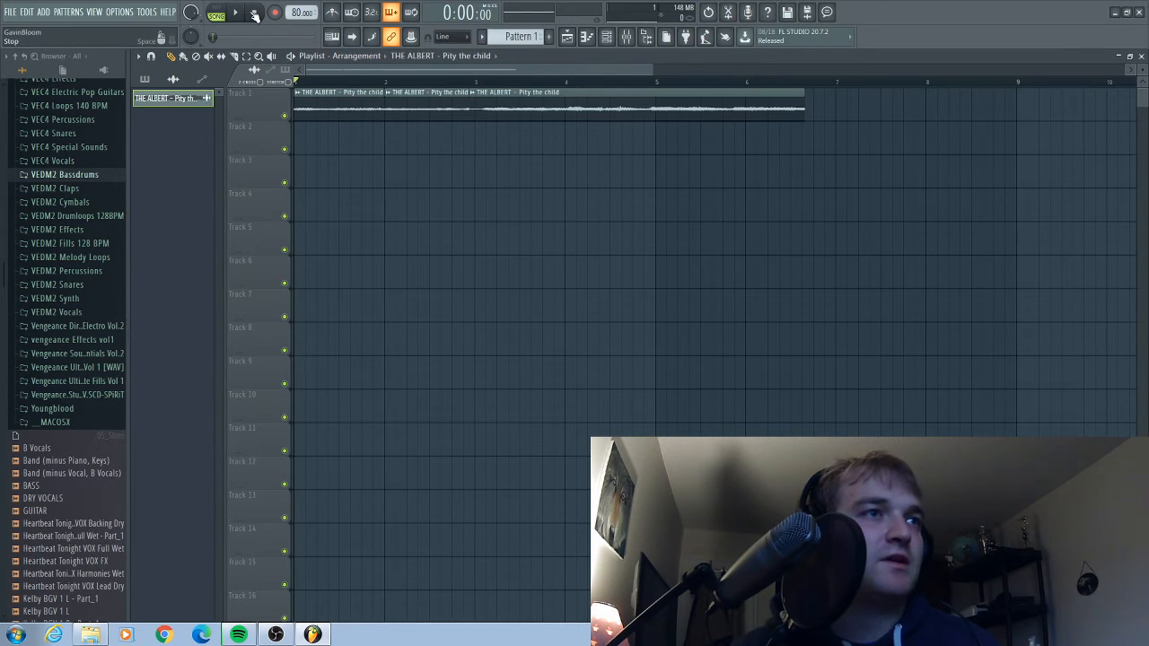
{"action": "left_click", "coordinate": [235, 10]}
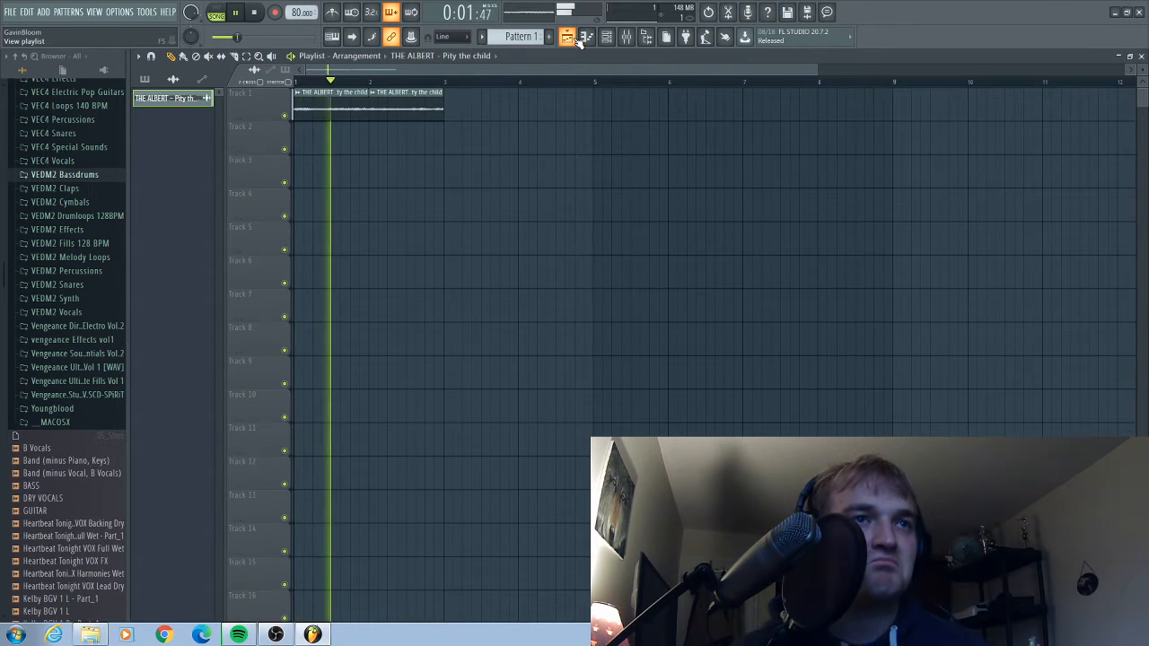
{"action": "left_click", "coordinate": [606, 36]}
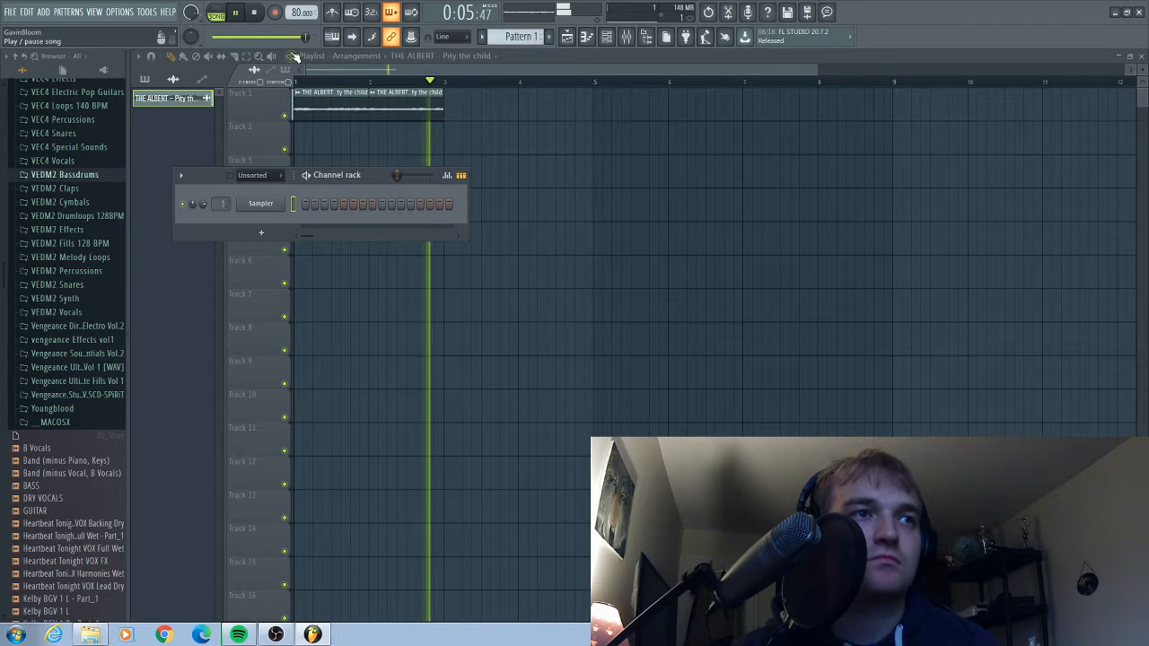
{"action": "left_click", "coordinate": [331, 81]}
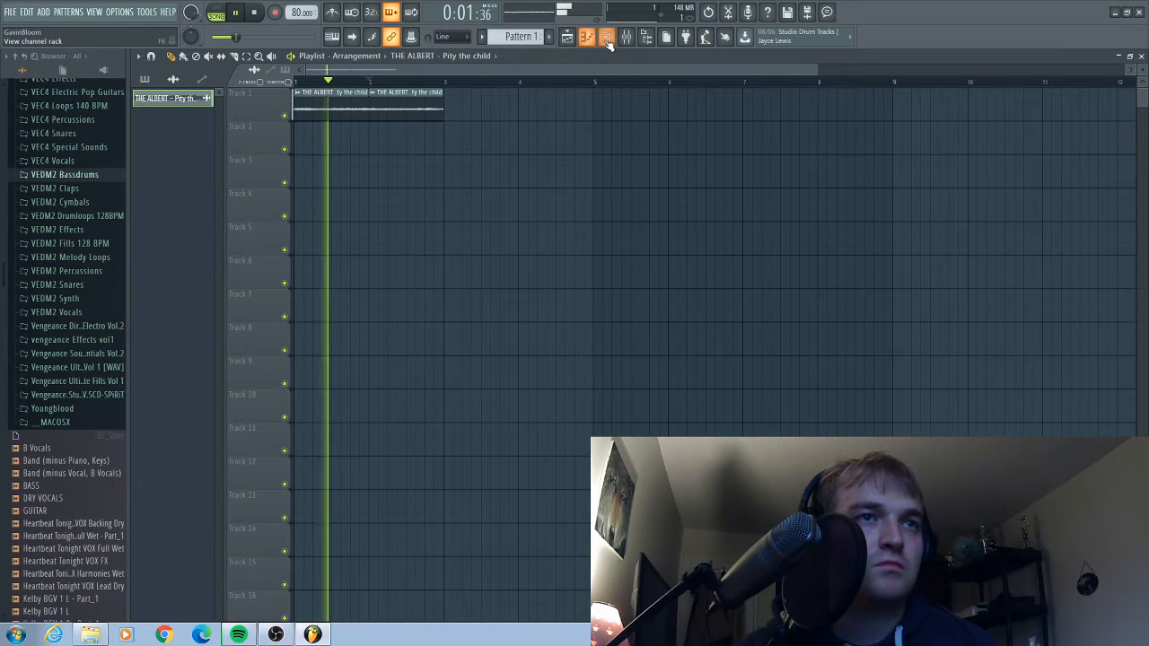
- Paint a doubled two-bar run of sample slices on track 1 with two Pattern 1 clips beneath on track 2
{"action": "left_click", "coordinate": [606, 36]}
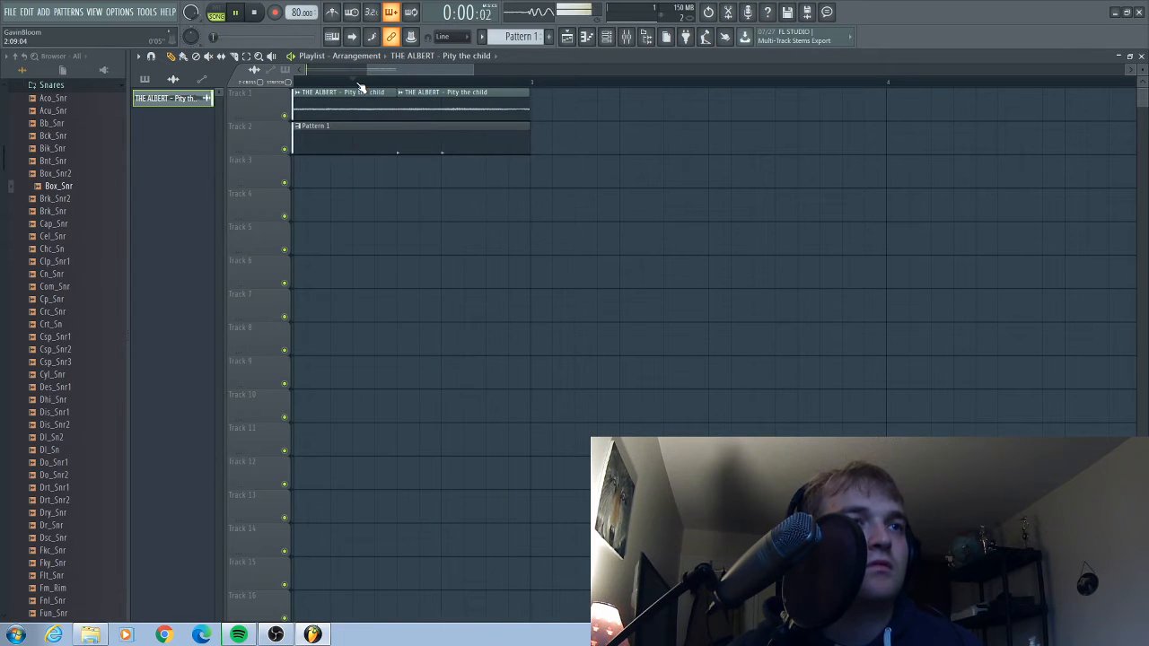
{"action": "right_click", "coordinate": [341, 92]}
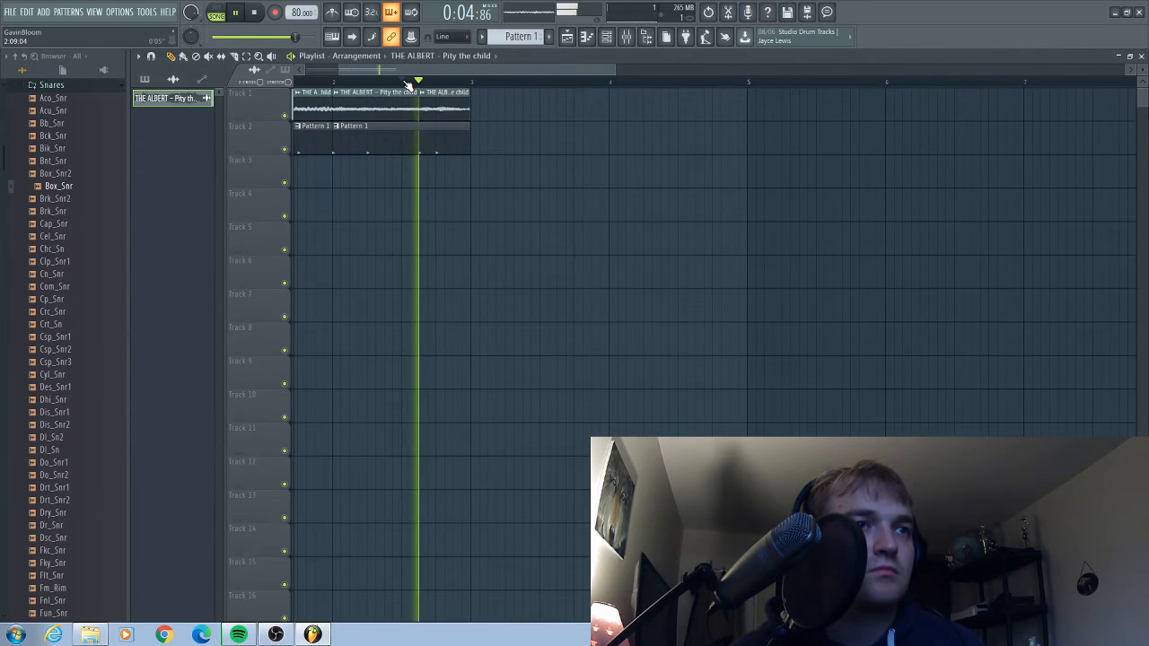
{"action": "left_click", "coordinate": [381, 83]}
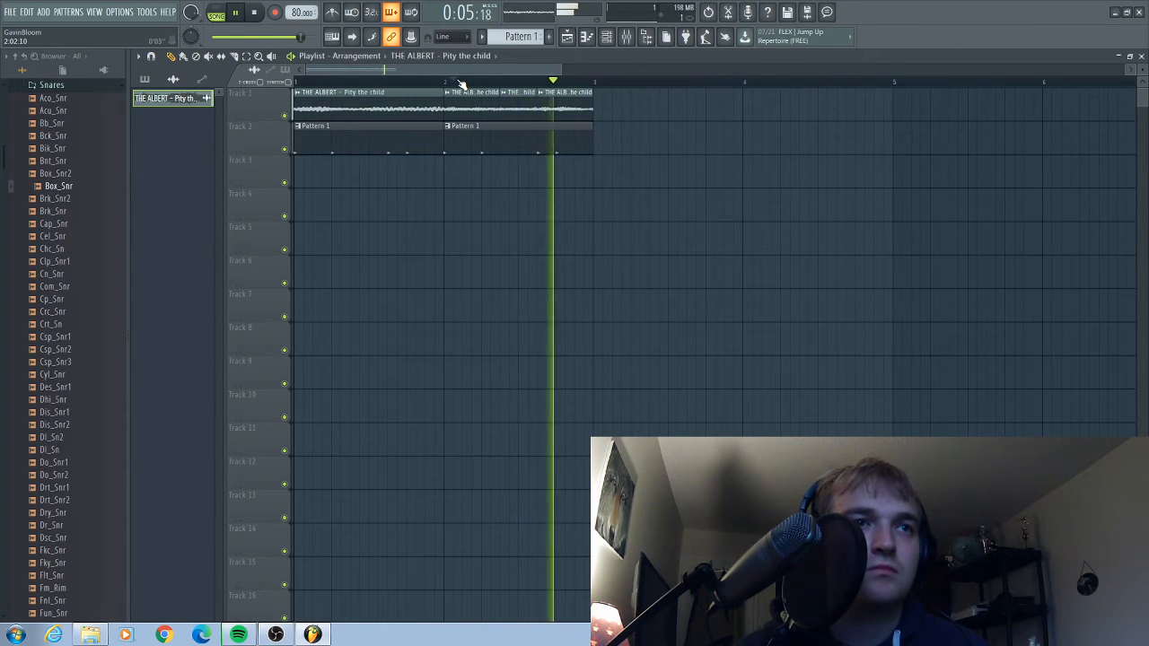
- Create Pattern 2 with kick and snare steps and place it after Pattern 1 on track 2
{"action": "left_click", "coordinate": [350, 81]}
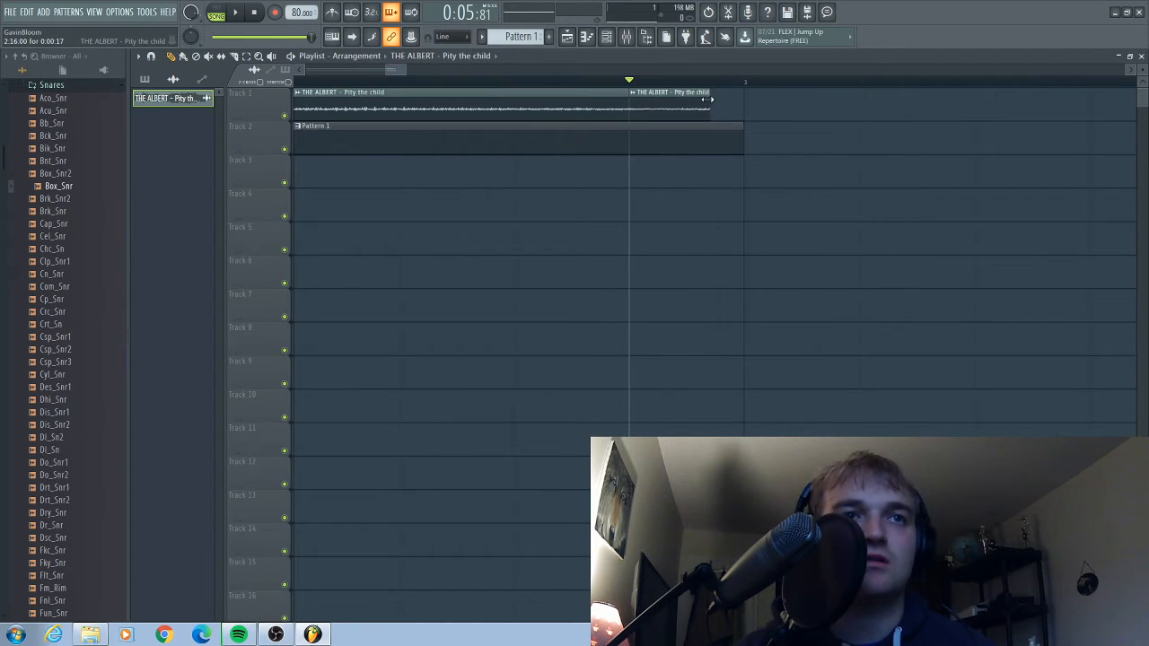
{"action": "left_click", "coordinate": [236, 10]}
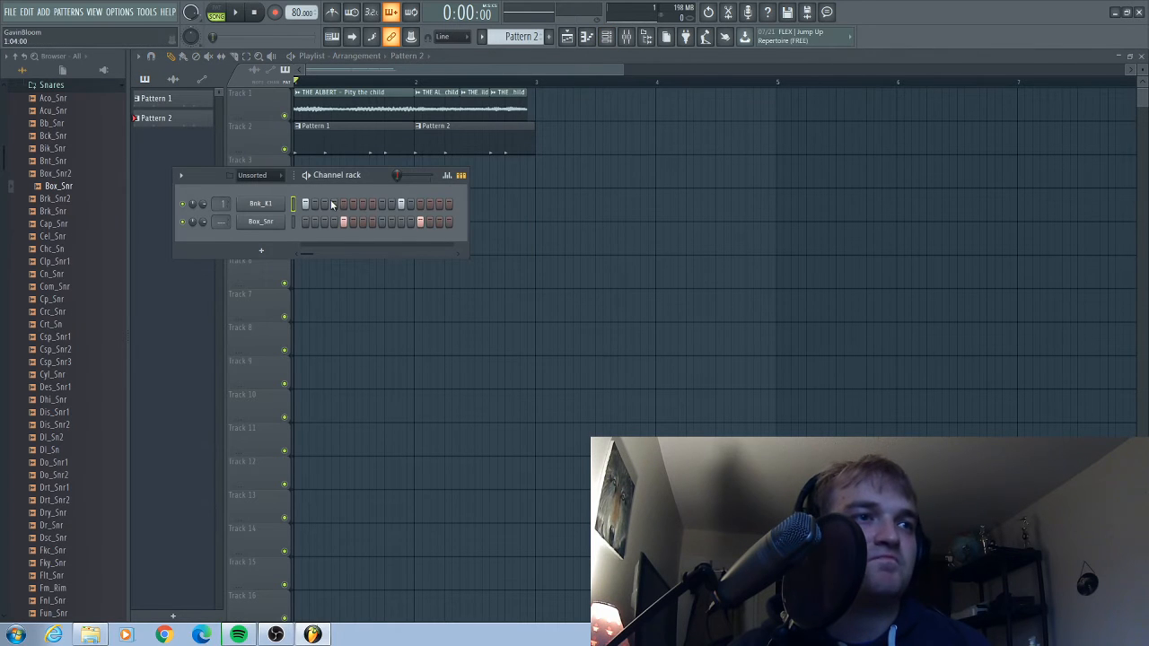
- Close the Channel Rack and expand Sample packs > 9th Wonder Kit in the Browser
{"action": "left_click", "coordinate": [363, 203]}
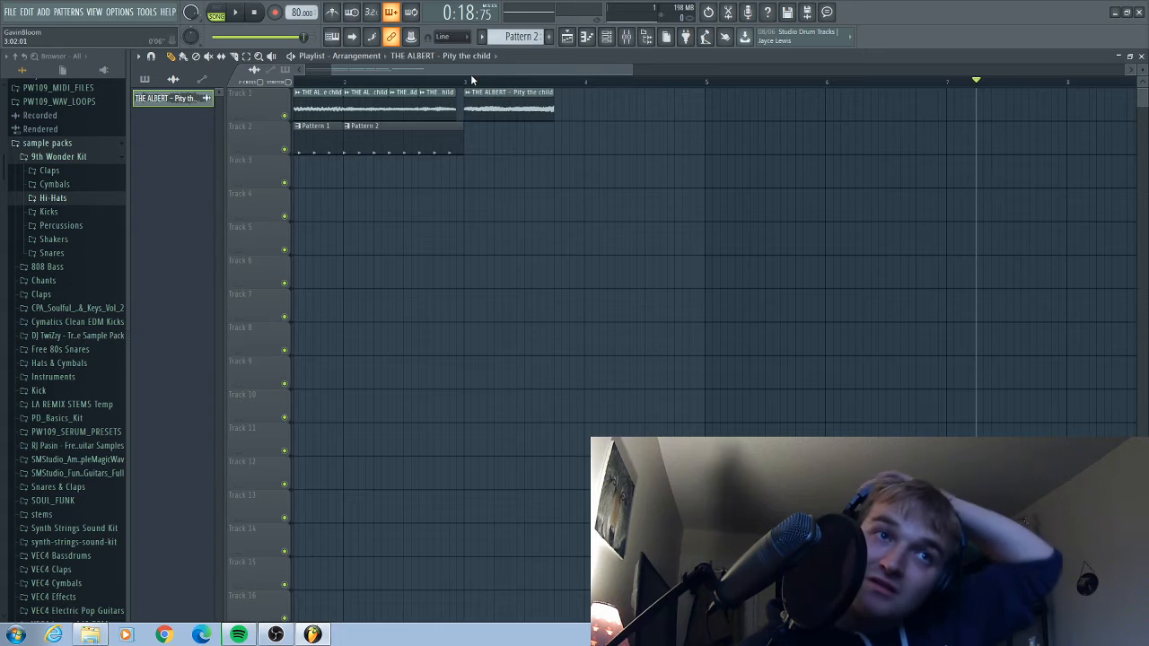
- Paint a new 'Pity the child' clip after the slices on track 1 and stretch its right edge longer
{"action": "left_click", "coordinate": [235, 11]}
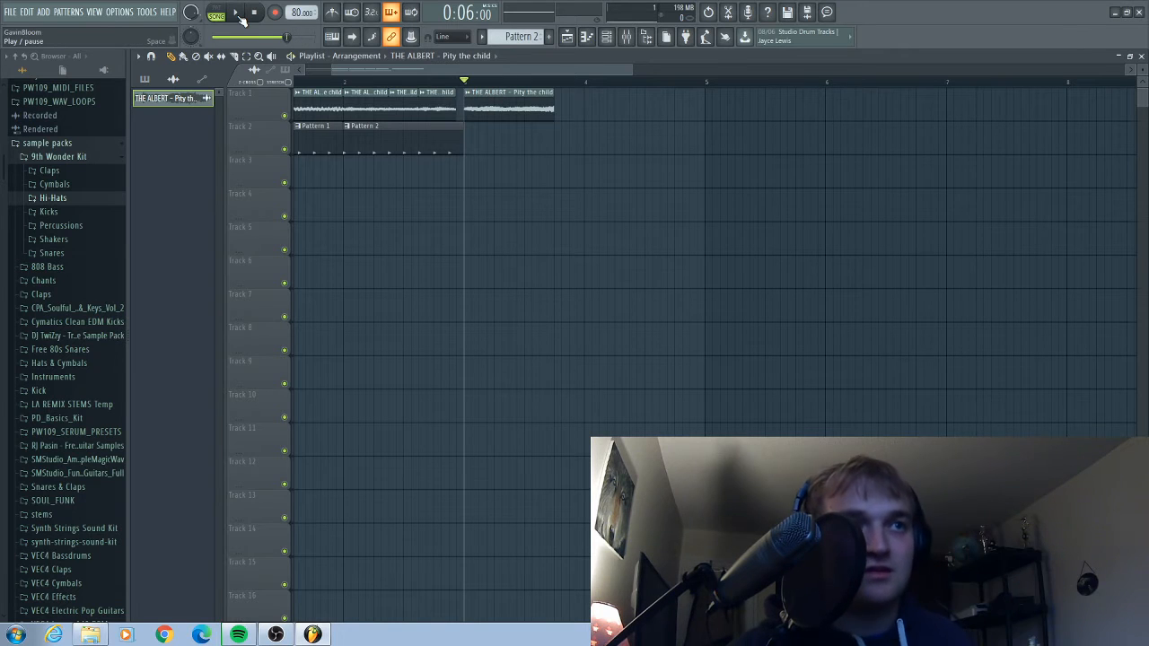
{"action": "left_click", "coordinate": [235, 11]}
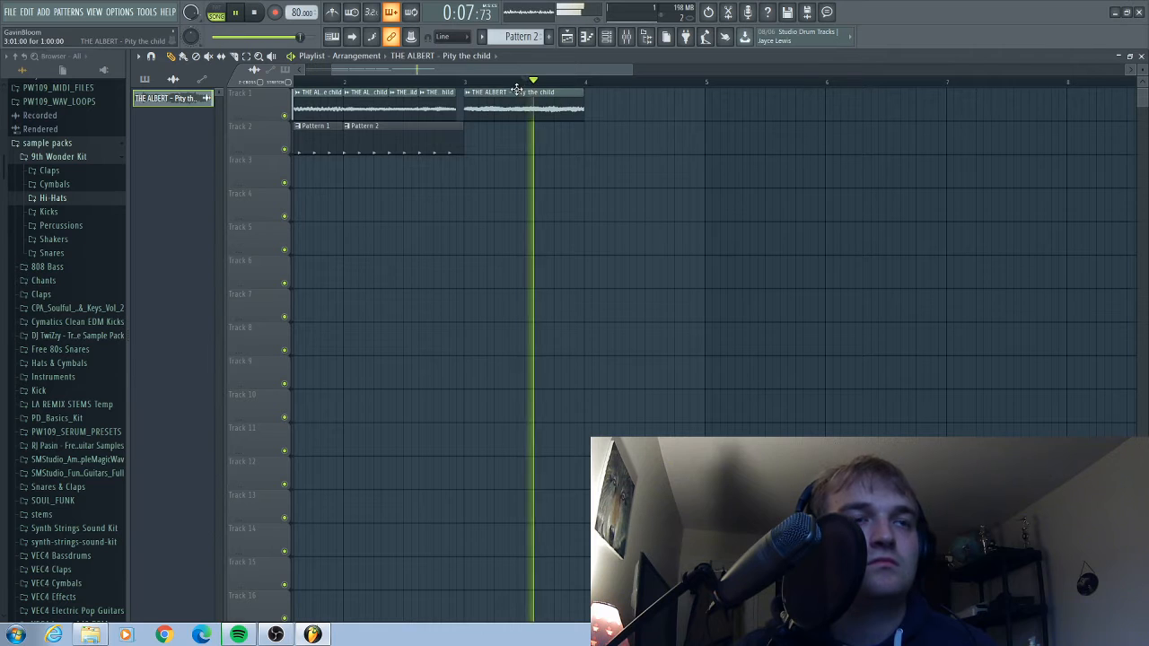
{"action": "left_click", "coordinate": [463, 81]}
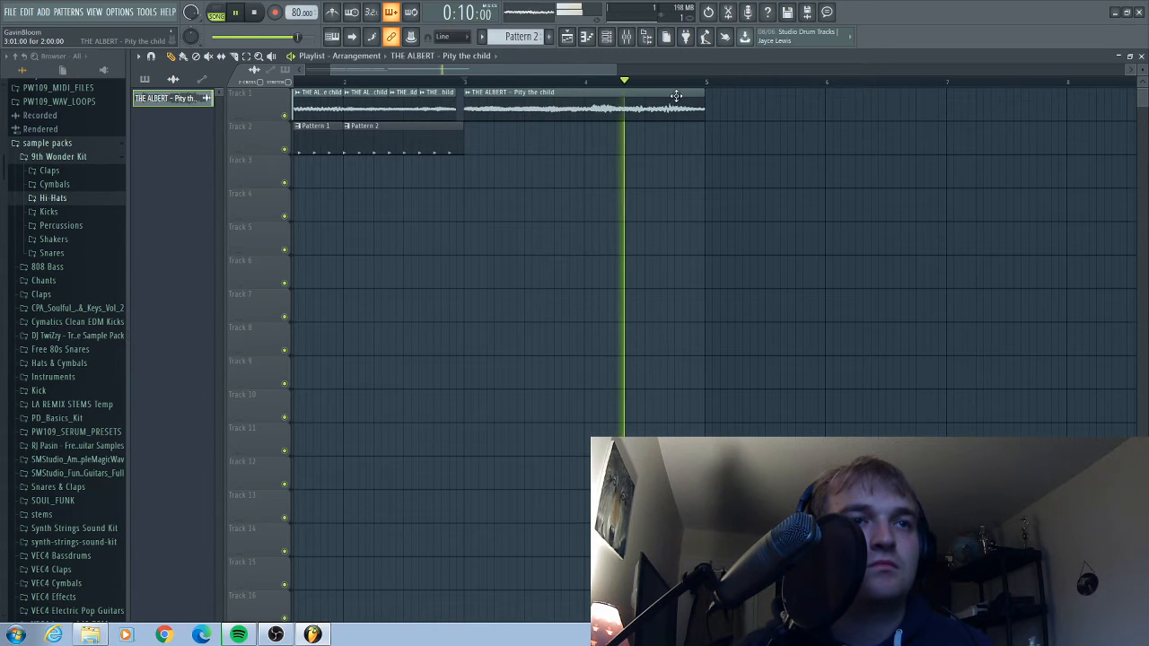
{"action": "left_click", "coordinate": [703, 81]}
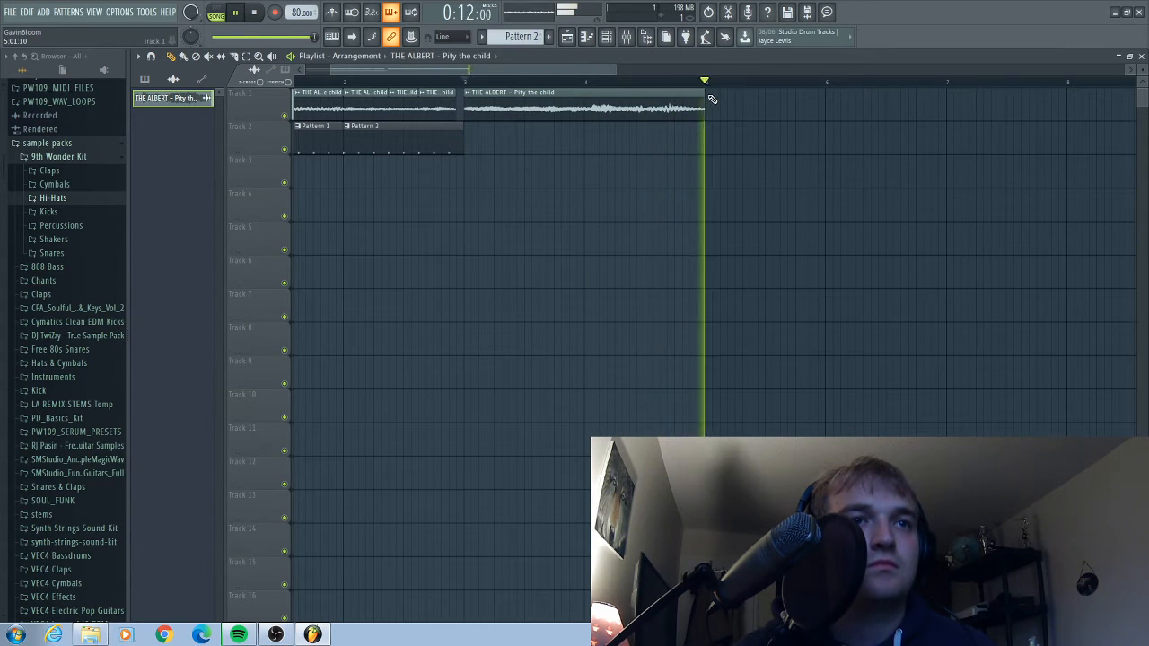
{"action": "left_click", "coordinate": [302, 79]}
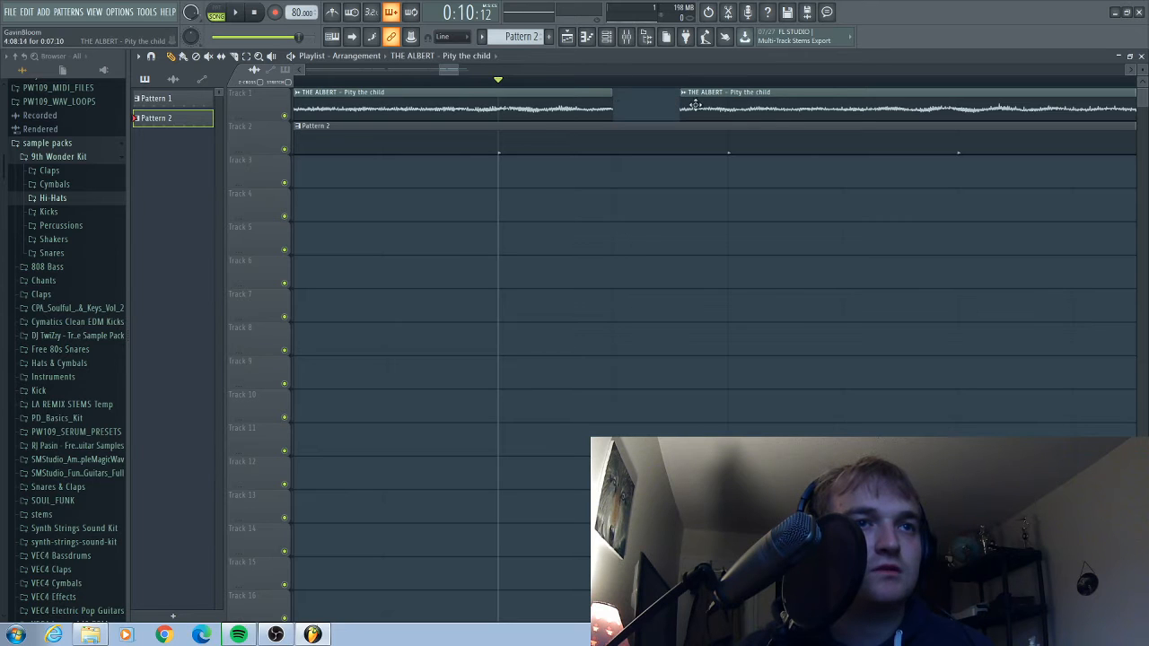
- Paint Pattern 1 and Pattern 2 again on track 2 so the drums alternate twice across bars 1–4
{"action": "left_click", "coordinate": [276, 11]}
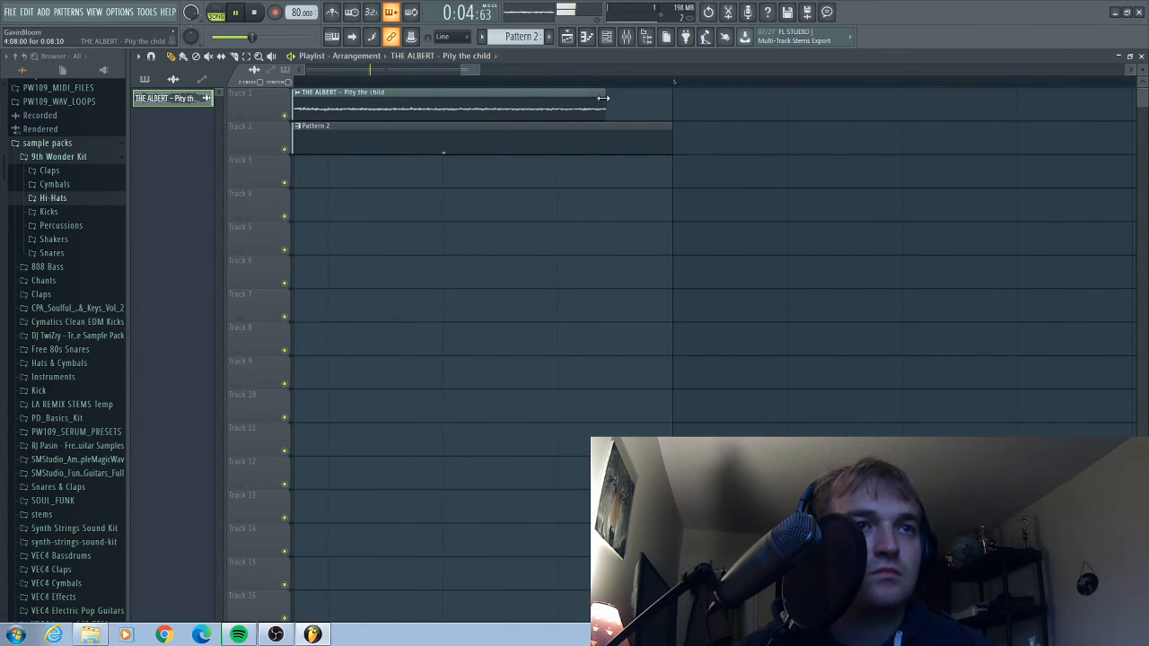
{"action": "left_click", "coordinate": [235, 11]}
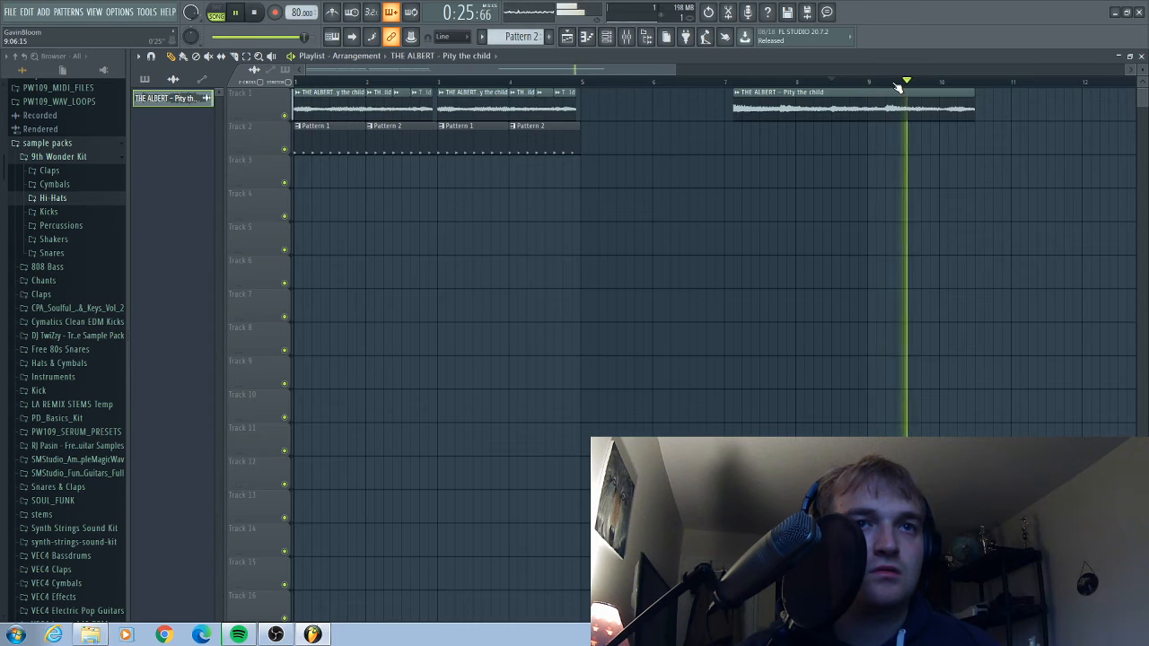
- Delete the extra sample clip near bar 8, stop playback, and reopen the drum step sequencer
{"action": "left_click", "coordinate": [843, 83]}
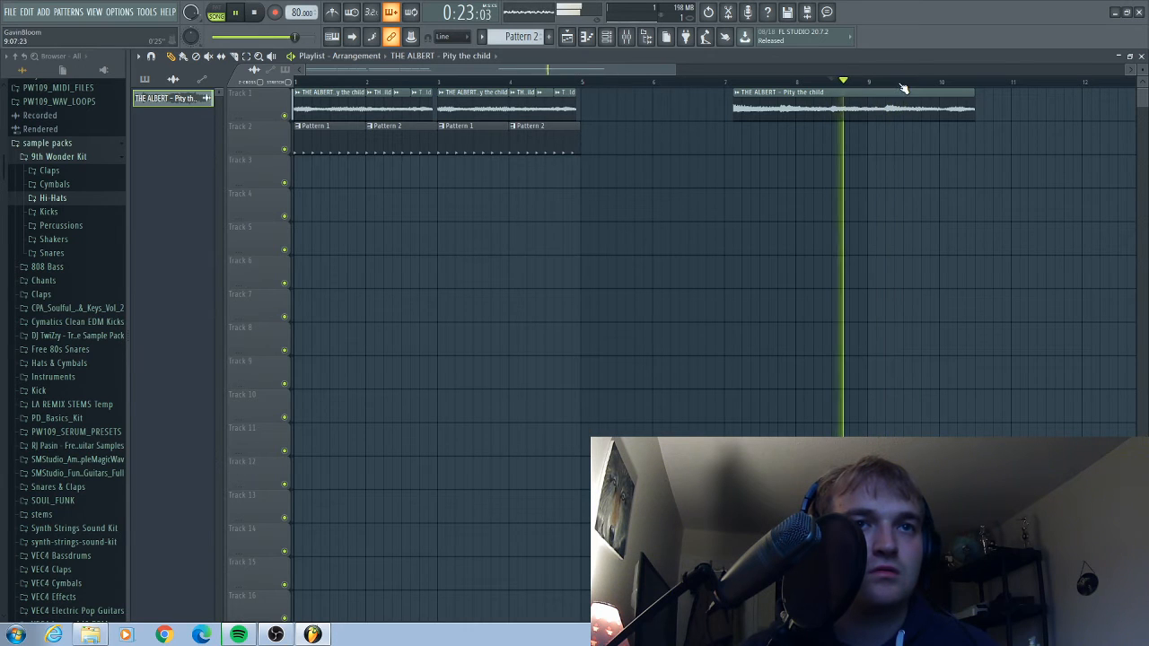
{"action": "left_click", "coordinate": [786, 82]}
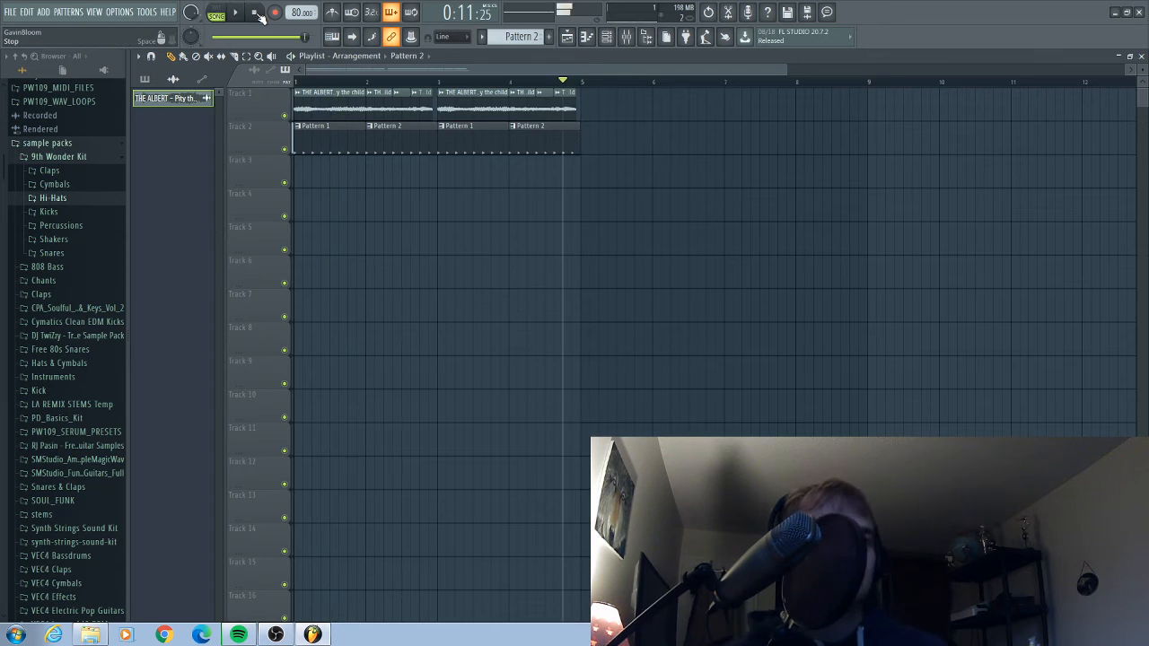
{"action": "left_click", "coordinate": [253, 13]}
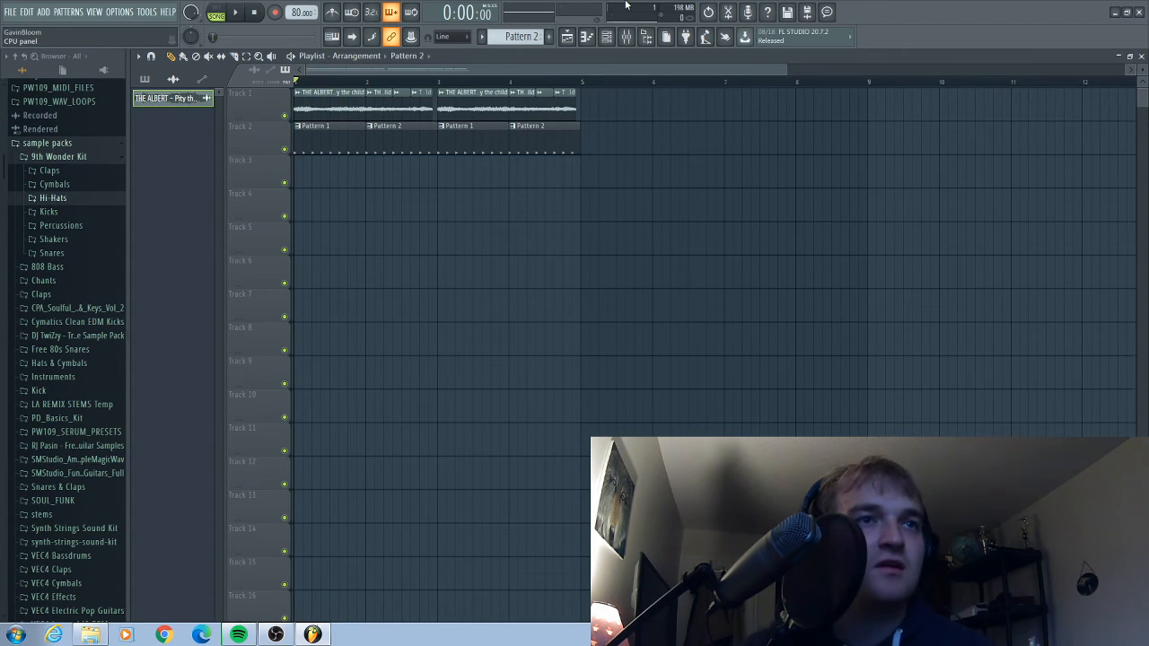
{"action": "left_click", "coordinate": [607, 36]}
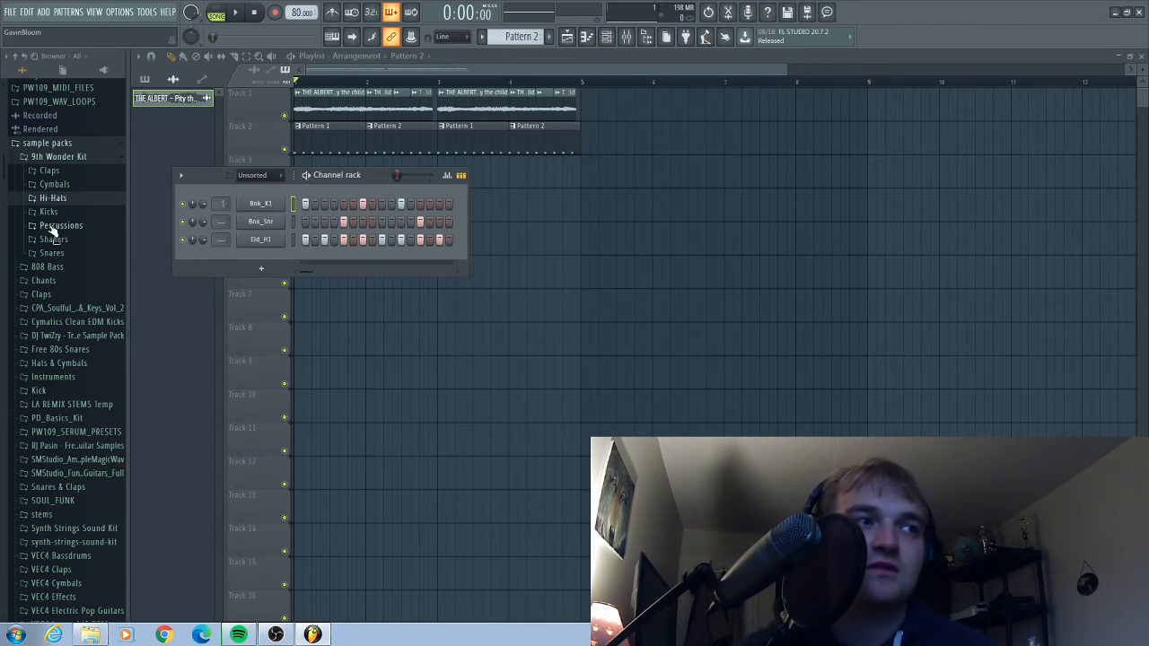
- Load Fruity Parametric EQ 2 on a mixer insert and drag a band node to boost the mids
{"action": "left_click", "coordinate": [625, 36]}
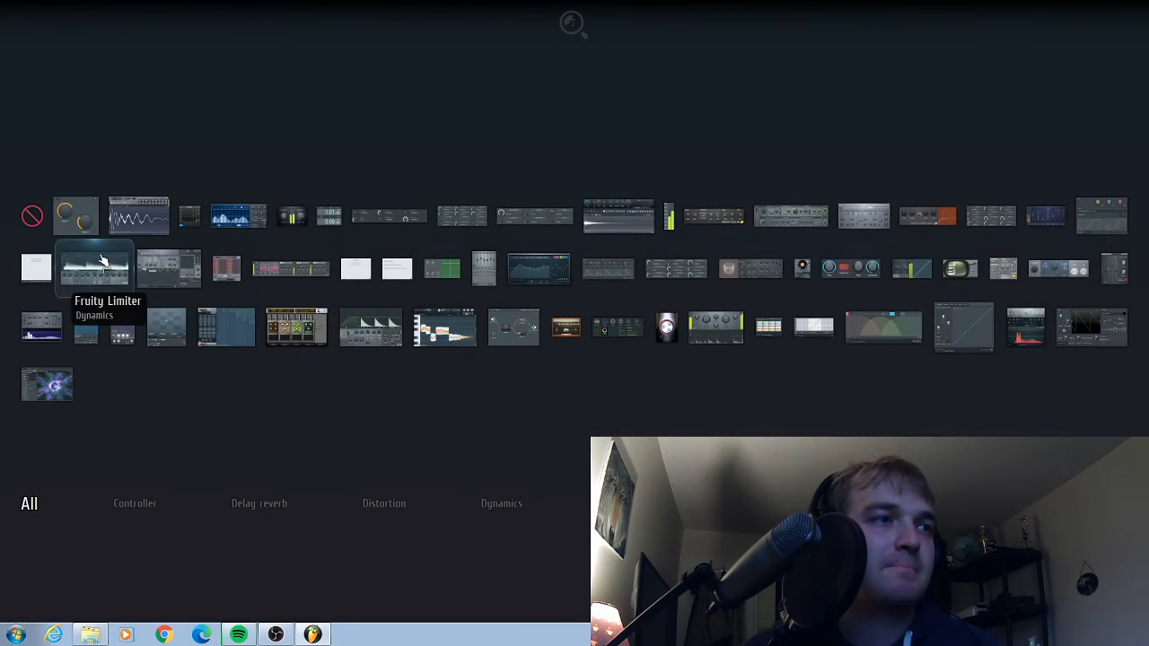
{"action": "mouse_move", "coordinate": [547, 269]}
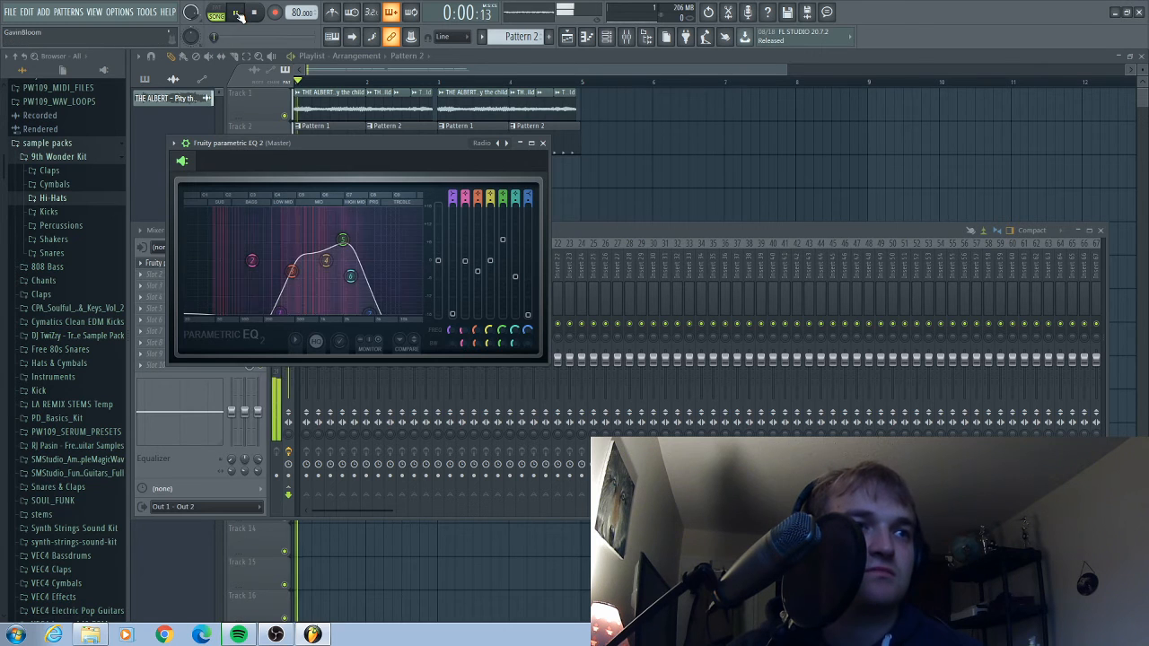
{"action": "left_click_drag", "start_coordinate": [251, 314], "coordinate": [219, 320]}
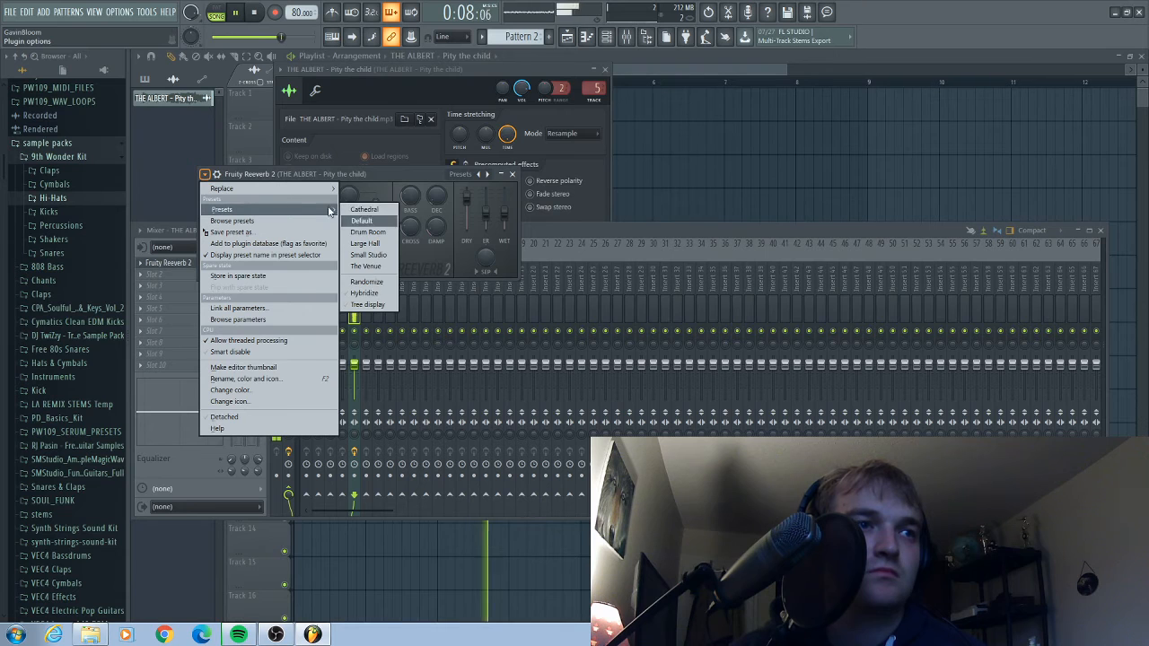
- Load a preset into the Fruity Reverb 2, then pick a preset for the Fruity Parametric EQ 2
{"action": "left_click", "coordinate": [362, 208]}
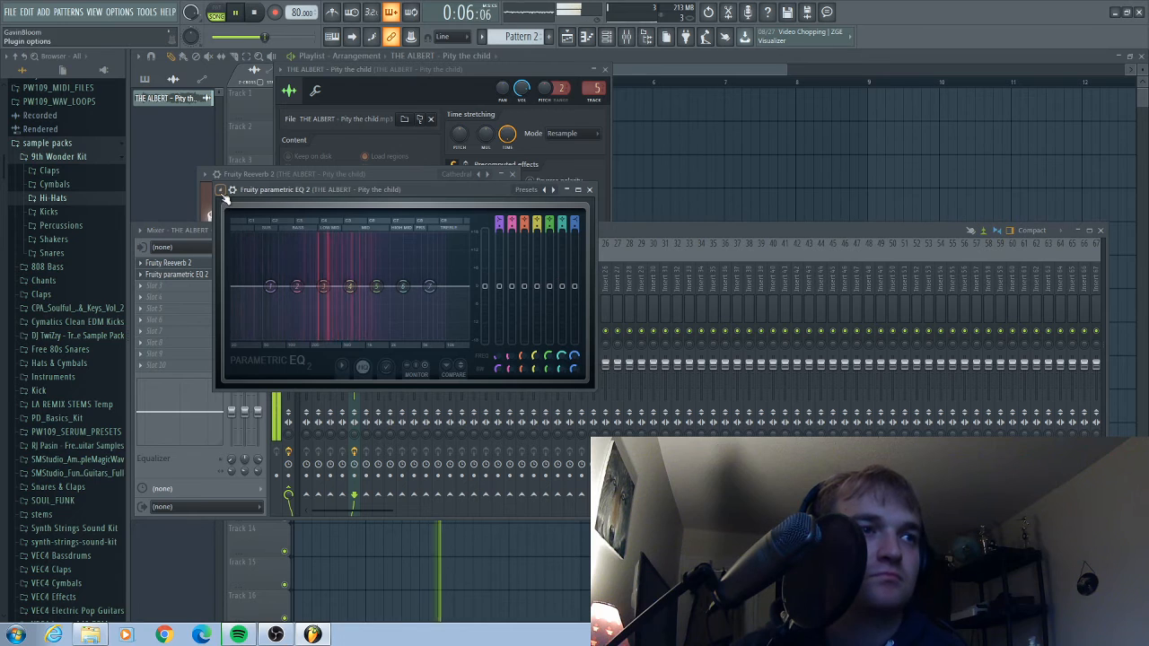
{"action": "left_click", "coordinate": [223, 190]}
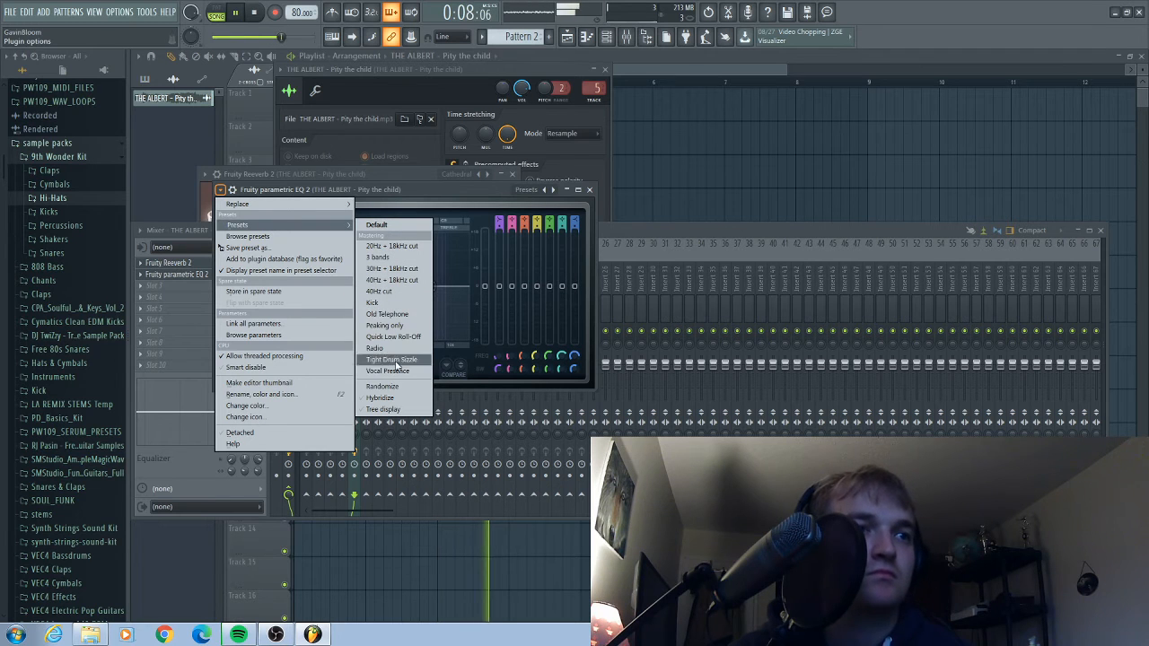
{"action": "left_click", "coordinate": [373, 349]}
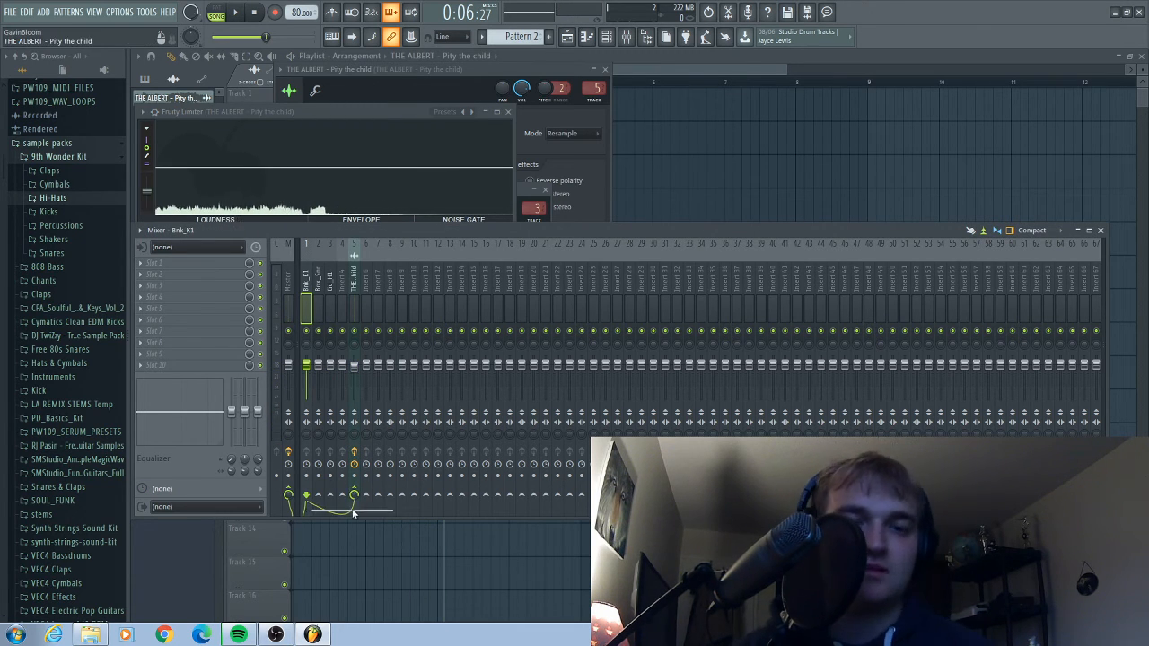
- Sidechain the kick insert into the sample insert and add Fruity Delay 3 and Fruity Limiter
{"action": "left_click_drag", "start_coordinate": [350, 512], "coordinate": [337, 499]}
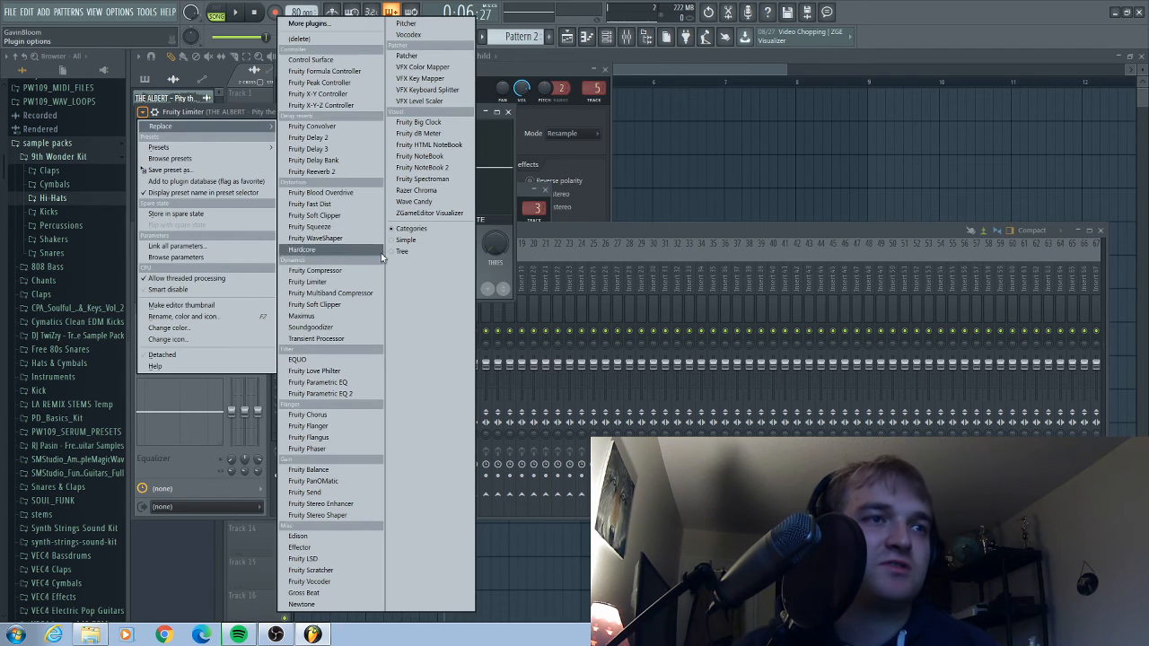
{"action": "left_click", "coordinate": [307, 282]}
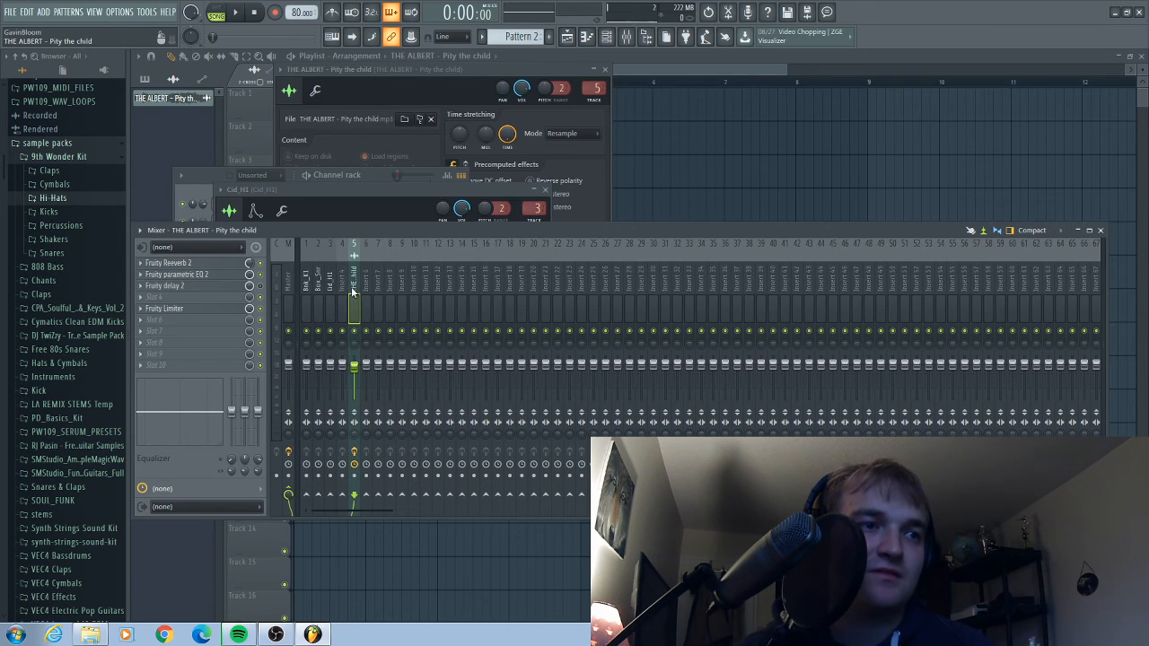
{"action": "left_click", "coordinate": [305, 278]}
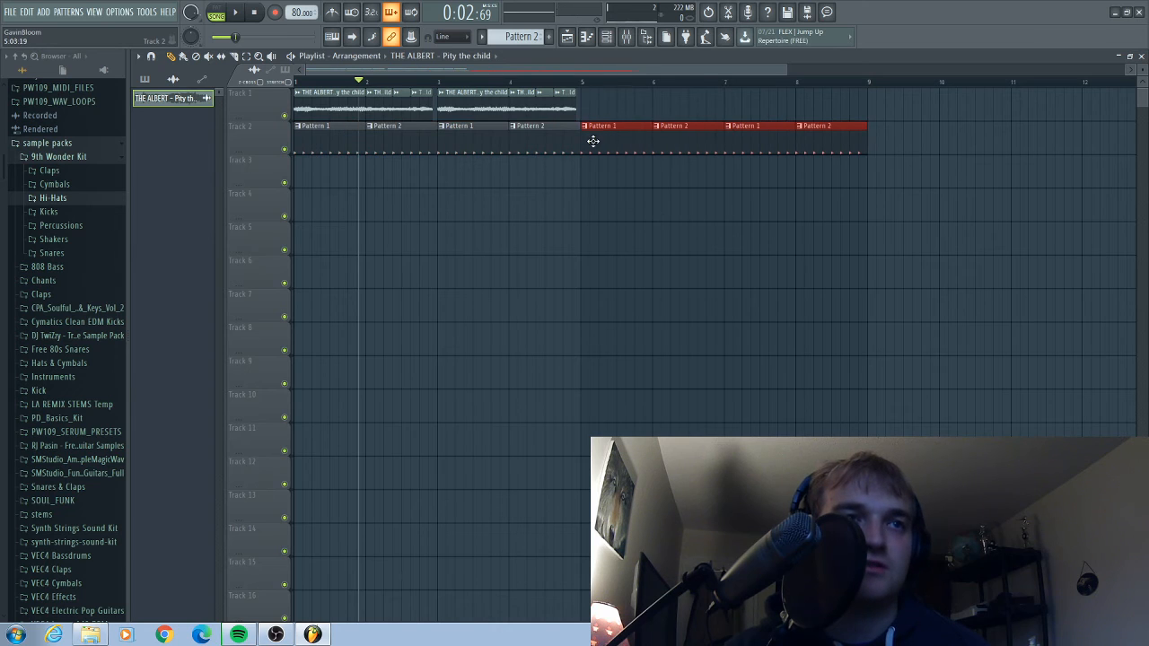
- Delete the opening Pattern 2 drum clips on Track 2 and paint more sample clips along Track 1
{"action": "left_click", "coordinate": [253, 10]}
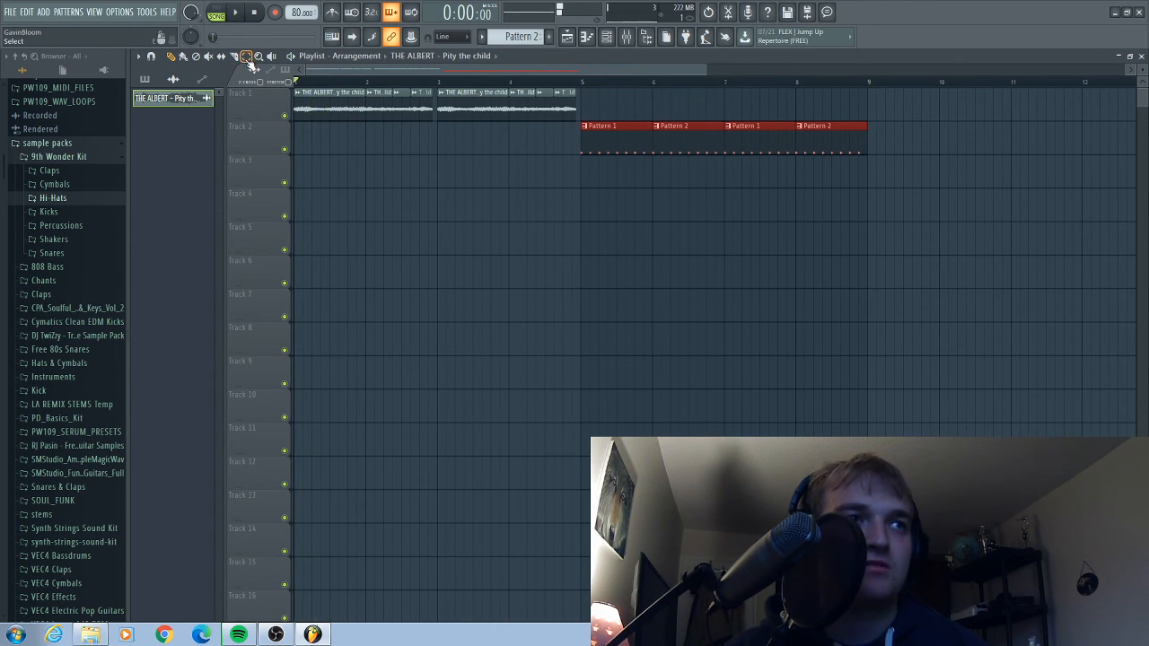
{"action": "left_click", "coordinate": [171, 56]}
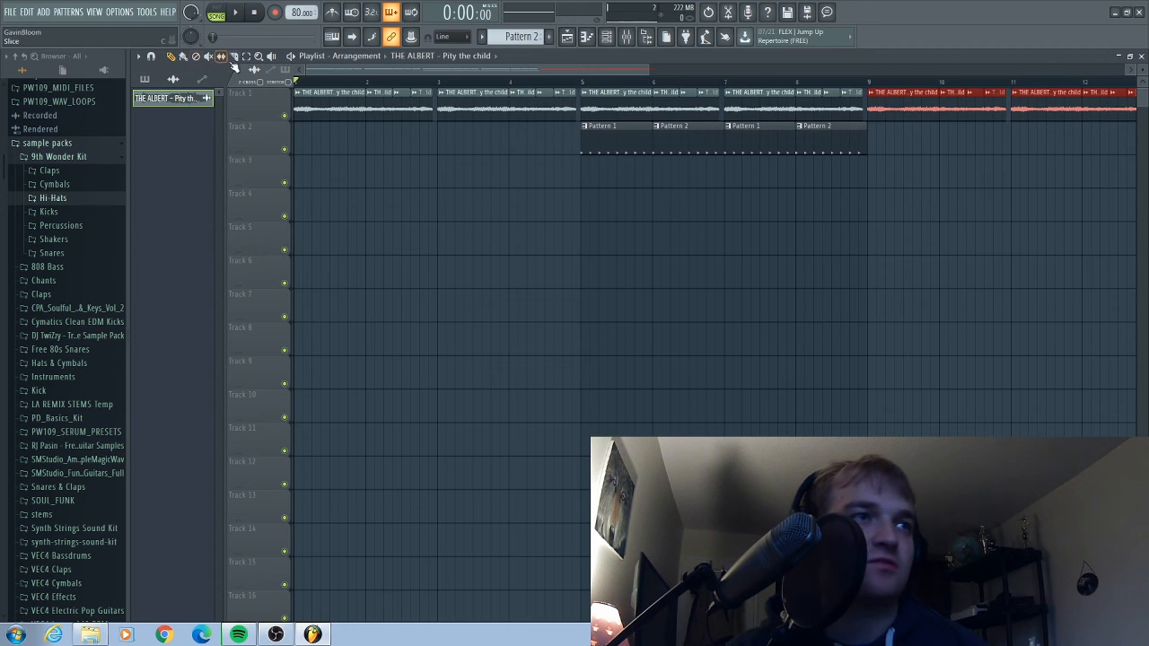
{"action": "left_click", "coordinate": [189, 55]}
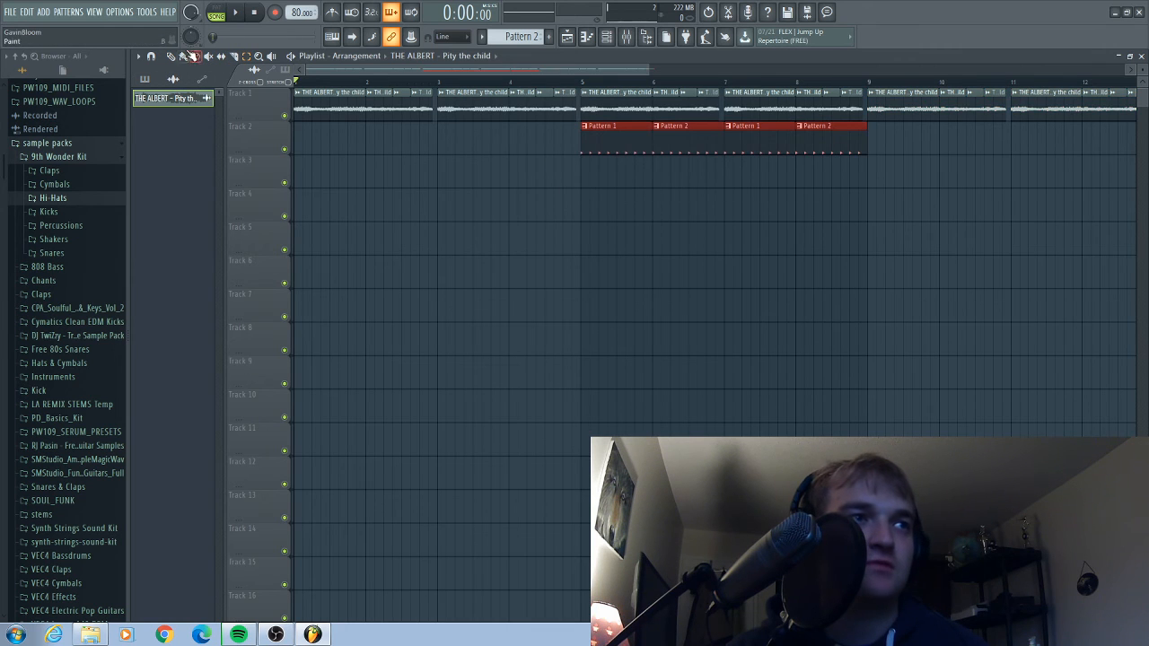